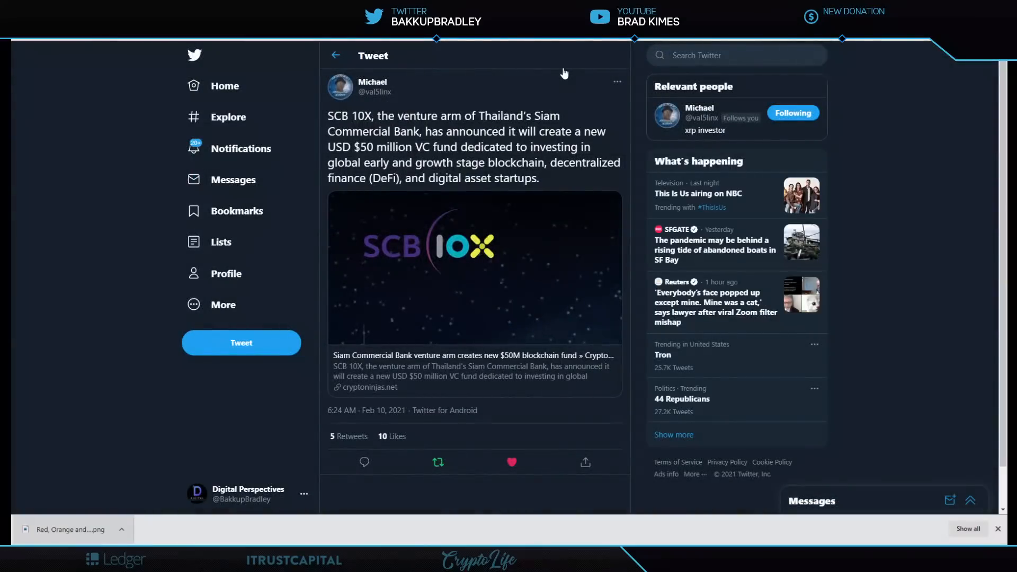
mouse_move(589, 80)
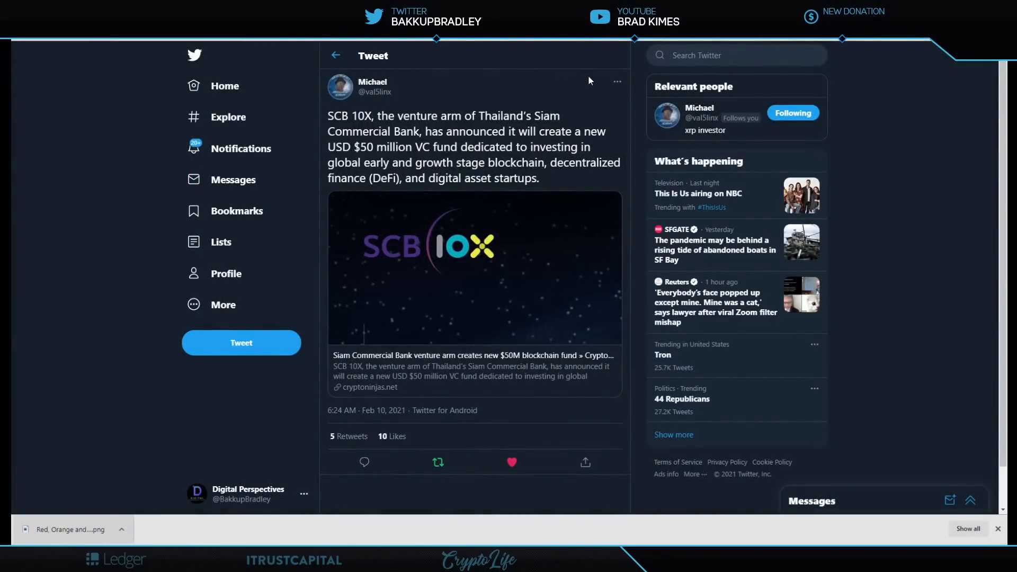
mouse_move(581, 78)
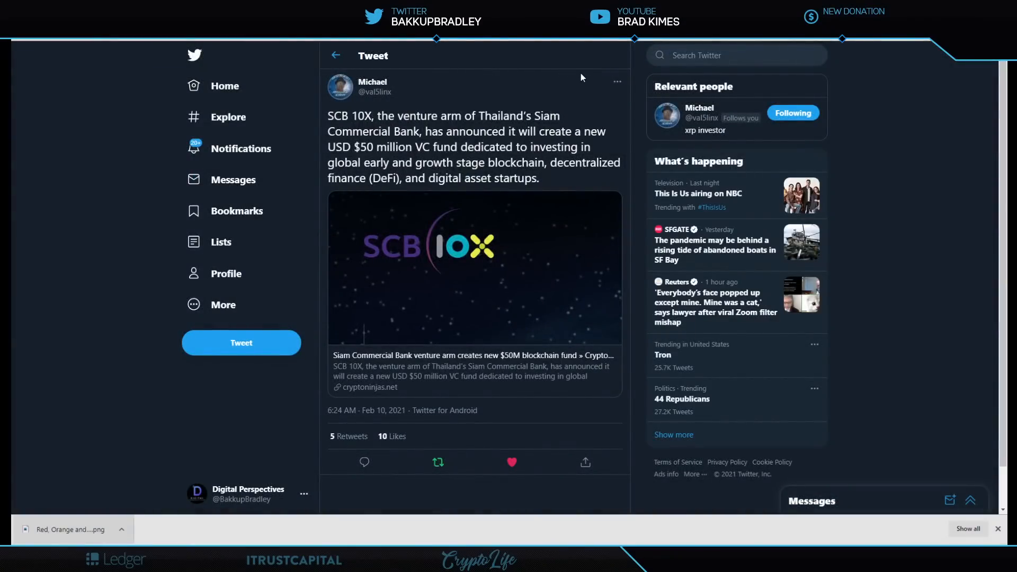
mouse_move(583, 93)
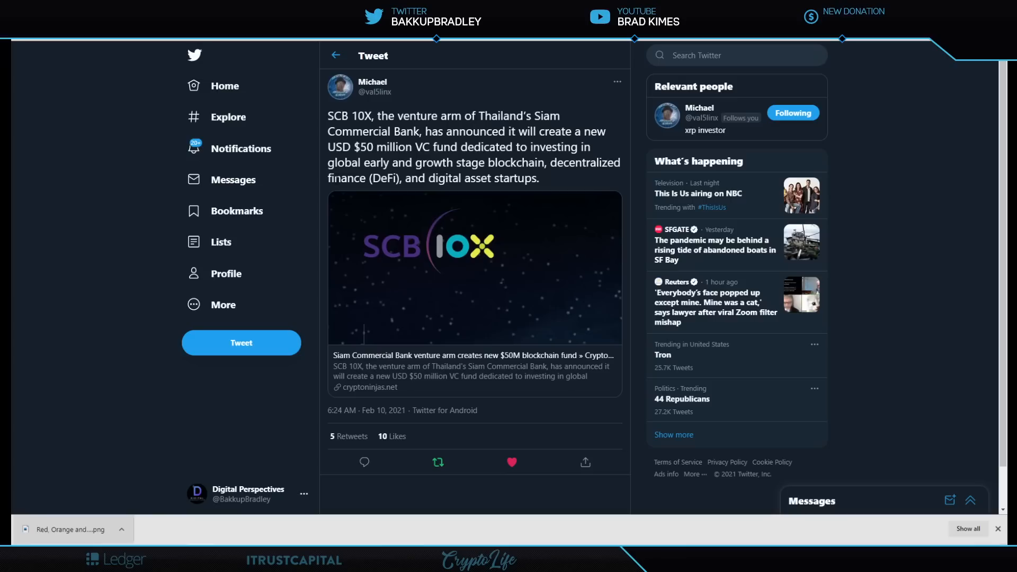
mouse_move(462, 194)
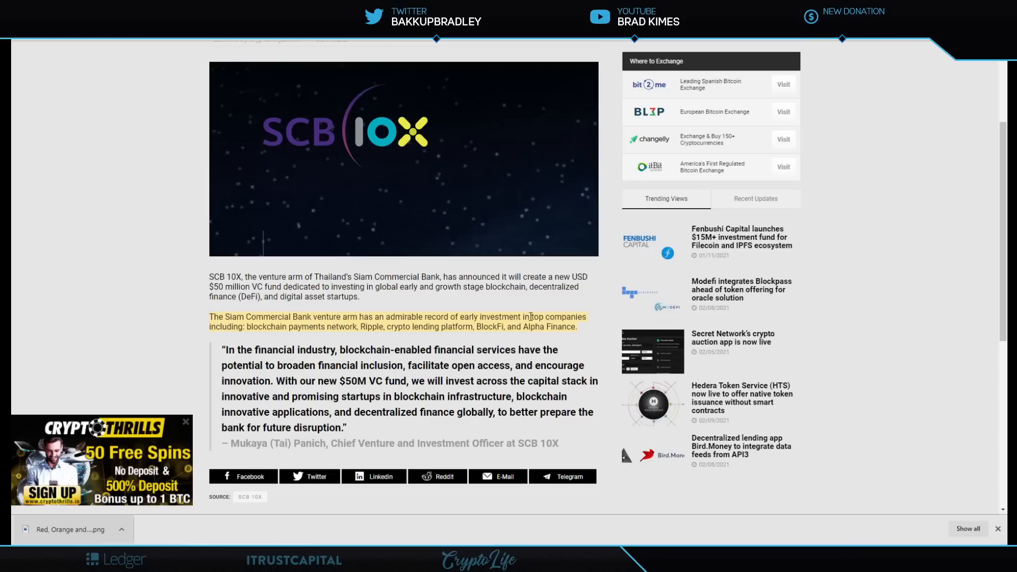
mouse_move(355, 343)
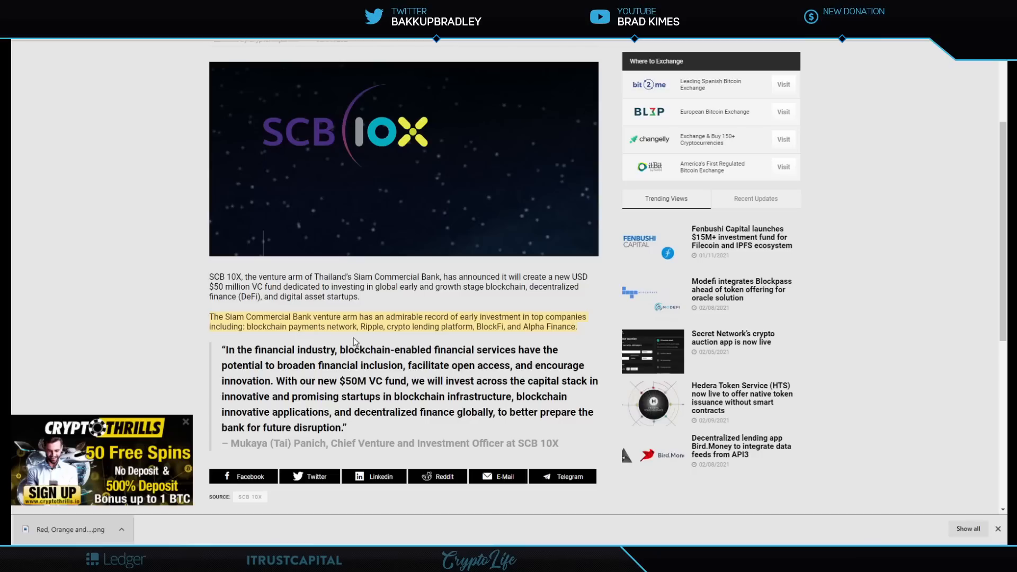
mouse_move(519, 338)
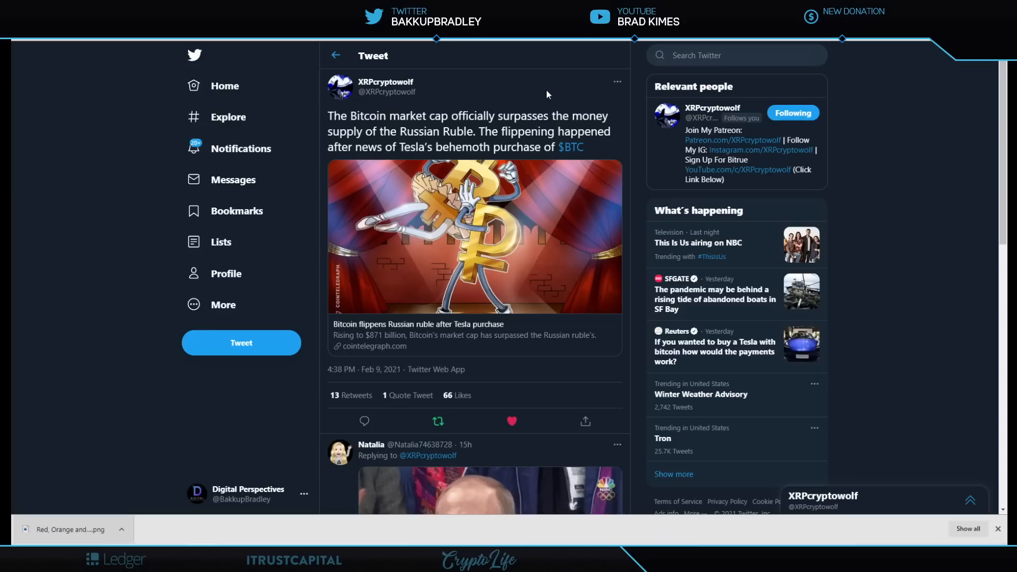
mouse_move(476, 74)
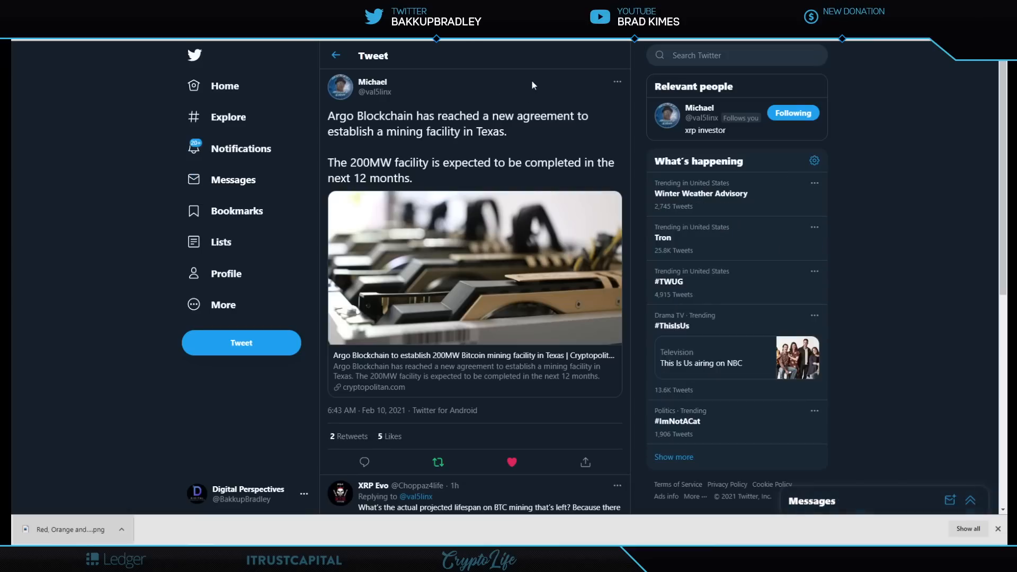
mouse_move(538, 89)
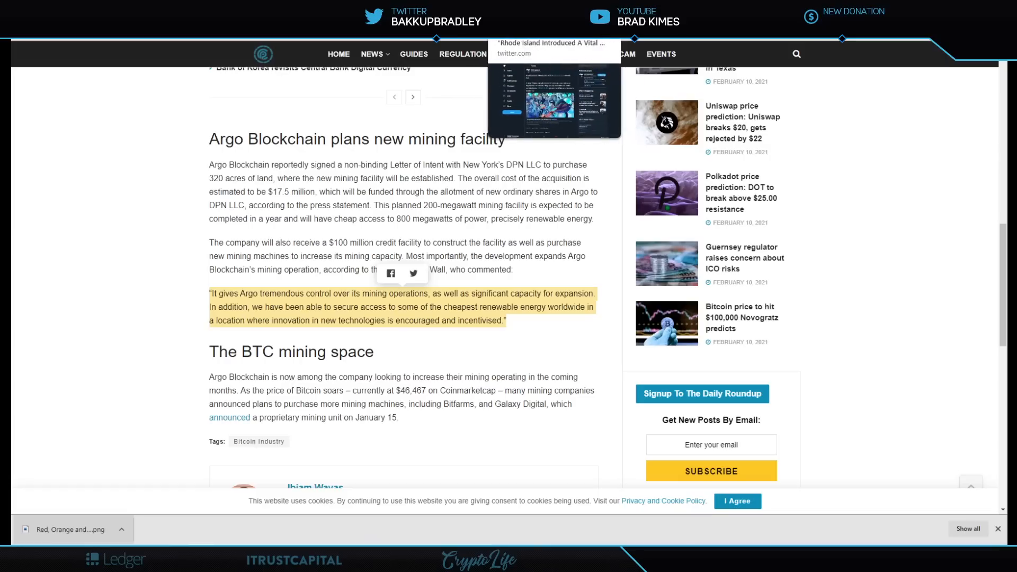
Step: Switch back to XRPcryptowolf's tweet on Rhode Island's blockchain growth act
click(553, 97)
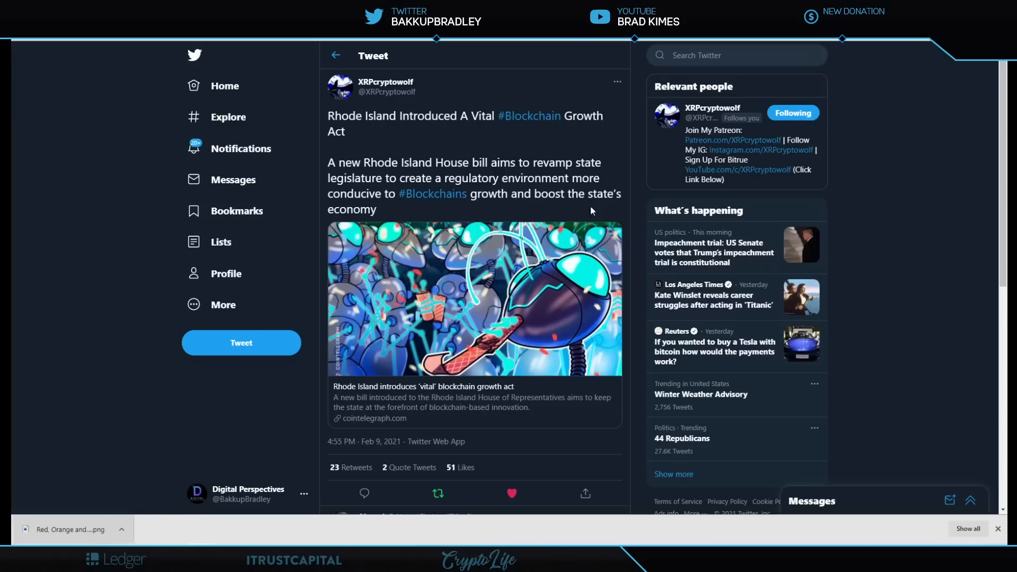
mouse_move(399, 216)
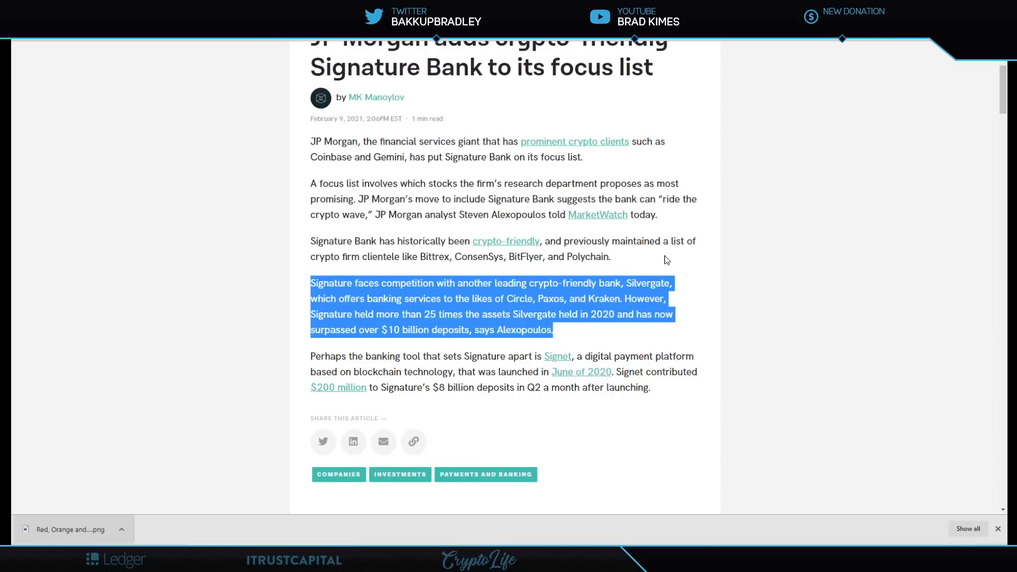
mouse_move(673, 282)
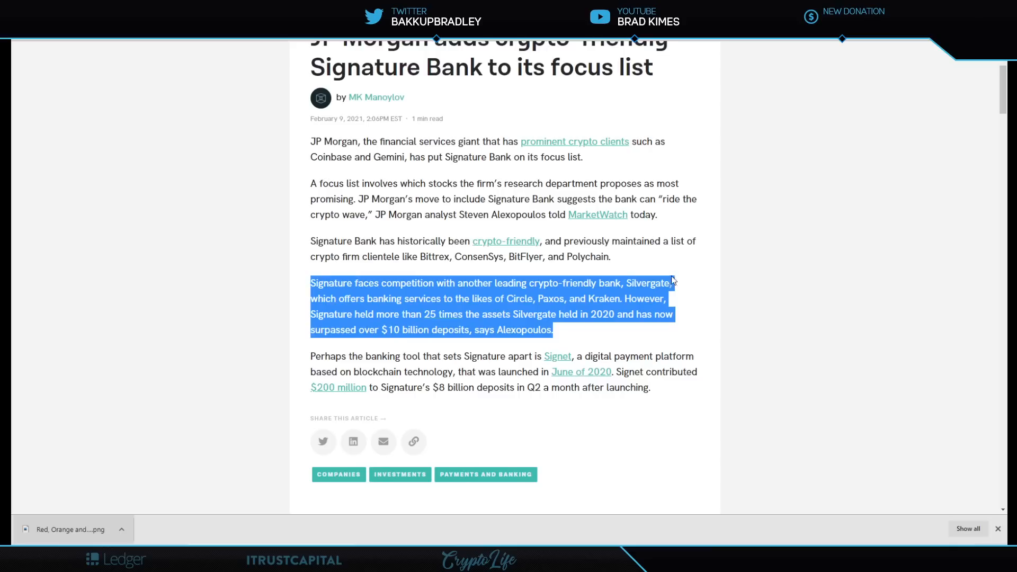
mouse_move(690, 294)
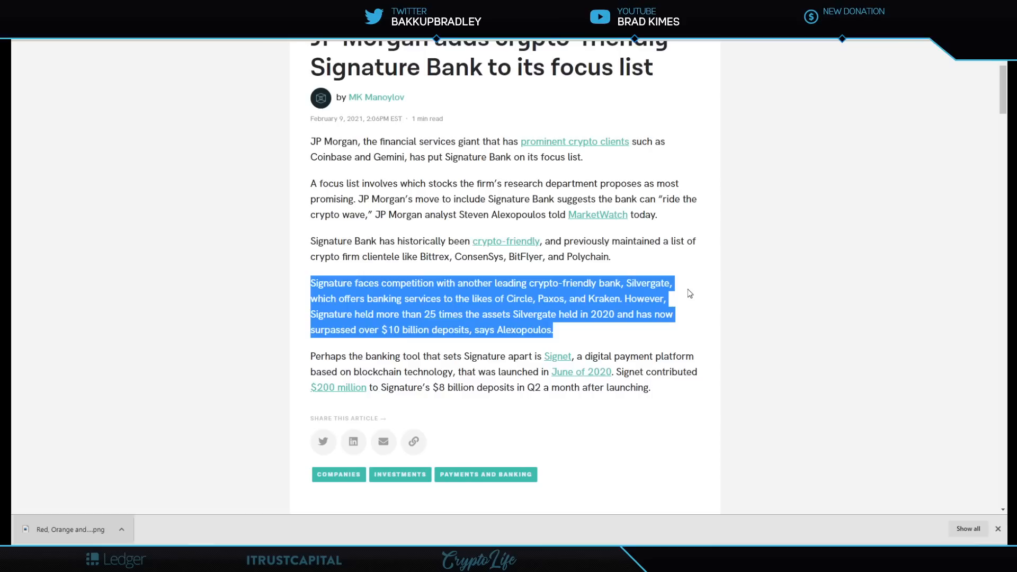
mouse_move(679, 254)
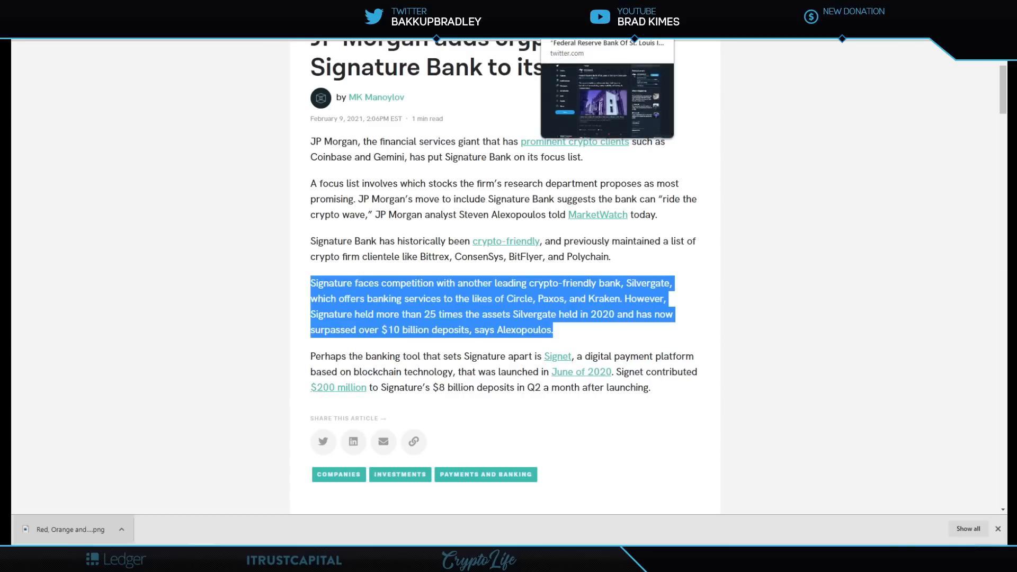
Step: Switch back to the tweet on the St. Louis Fed examining Ethereum and DeFi
click(606, 87)
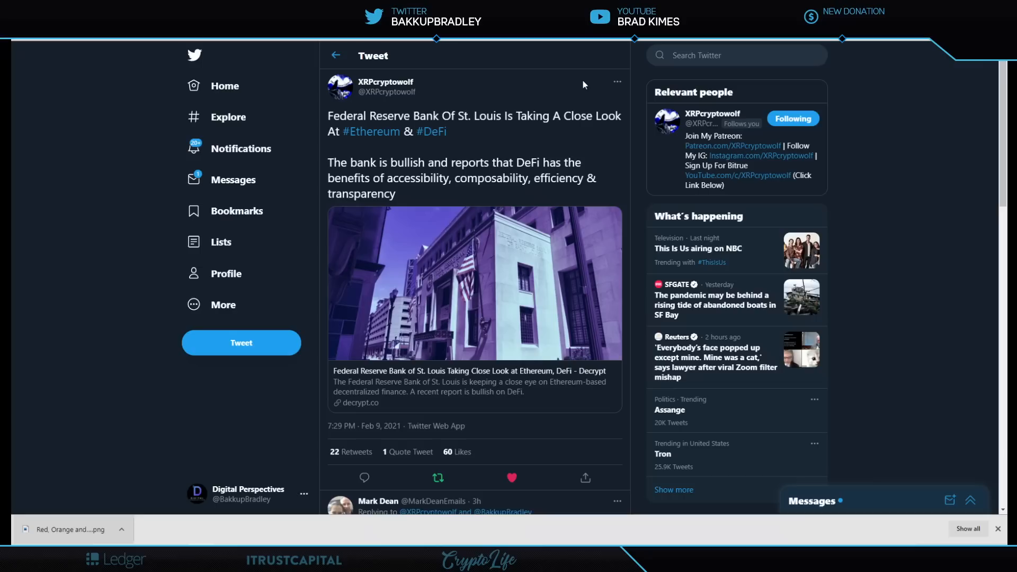
Step: Scroll through the St. Louis Fed tweet's replies and open the ECB CBDC tweet
scroll(down, 3)
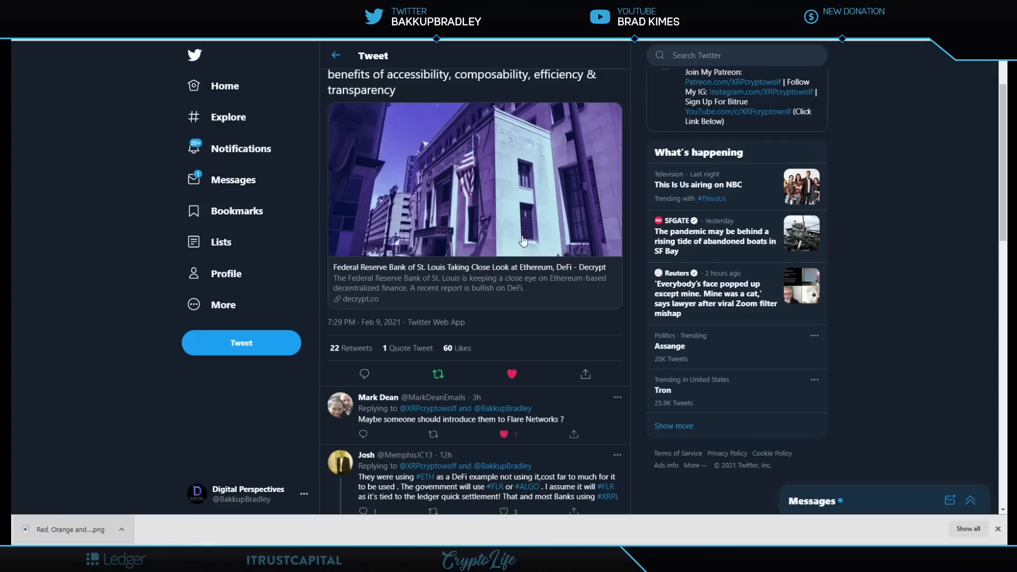
scroll(down, 3)
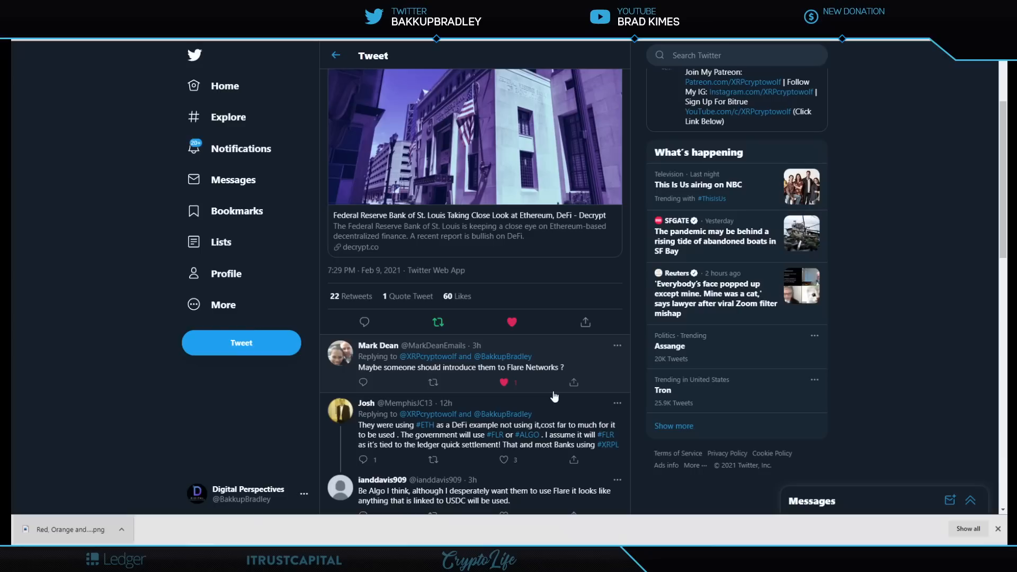
click(503, 459)
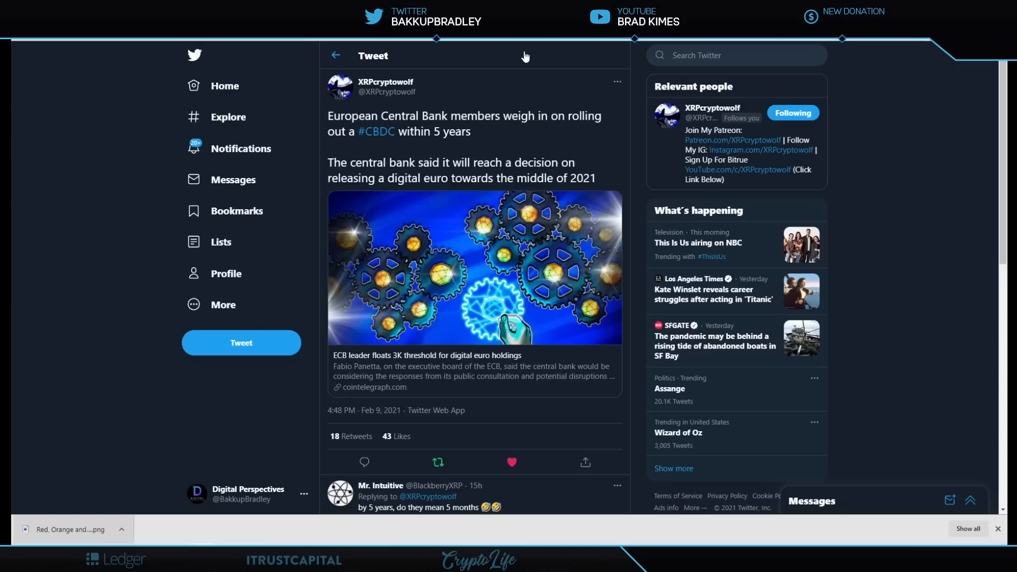
Step: Scroll to the replies joking that five years means five months
scroll(down, 3)
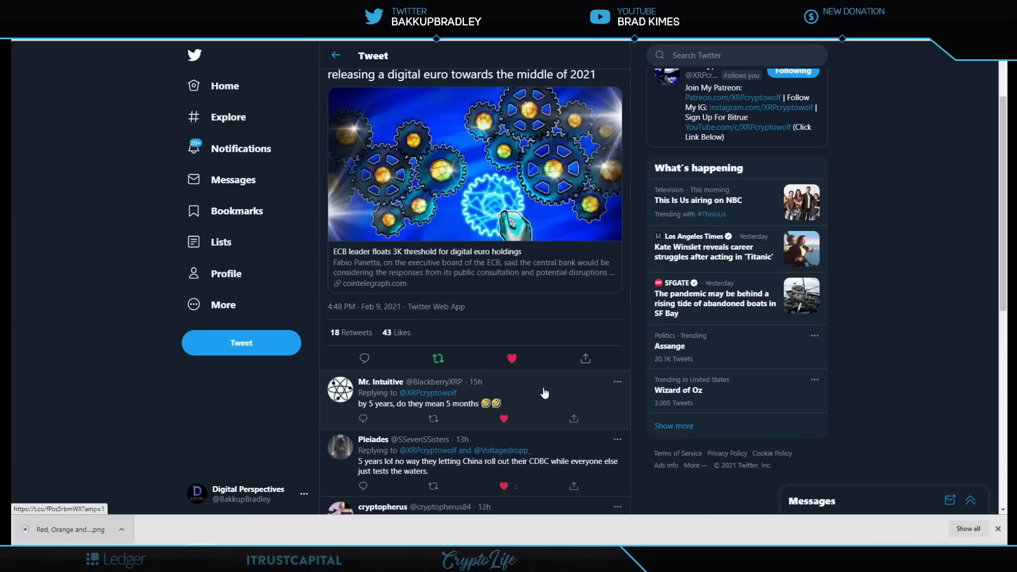
mouse_move(526, 390)
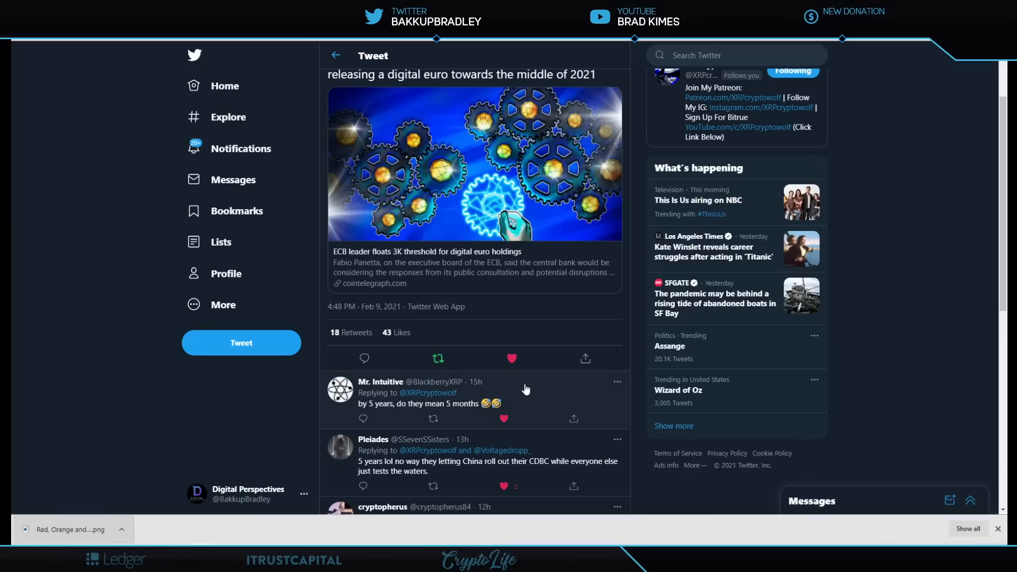
mouse_move(535, 394)
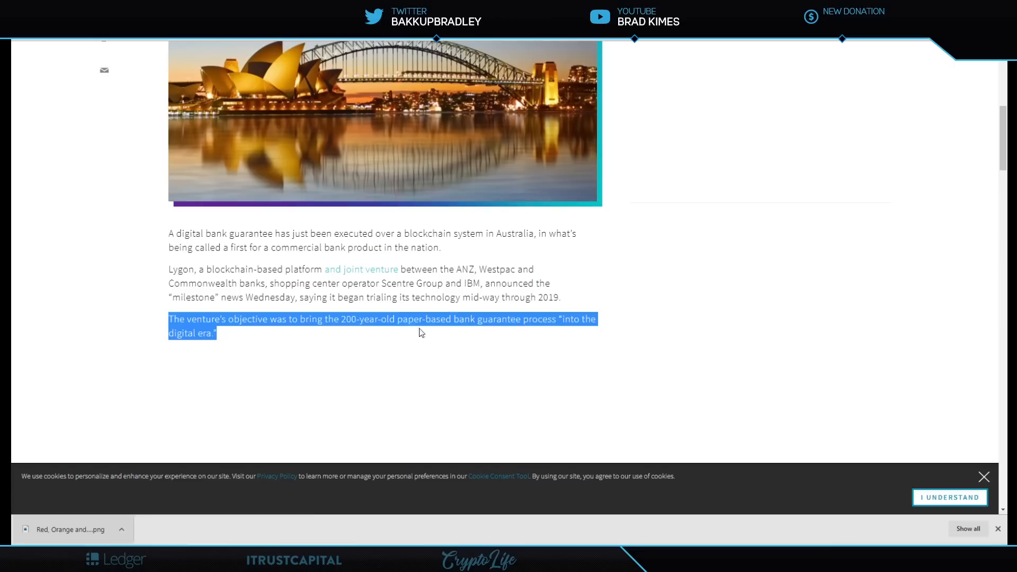
mouse_move(610, 327)
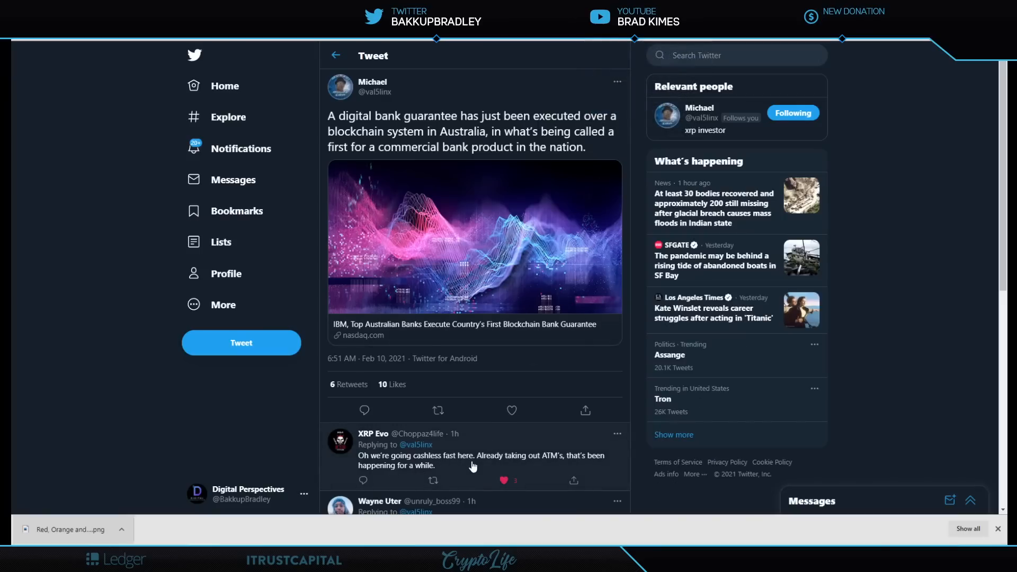
mouse_move(598, 460)
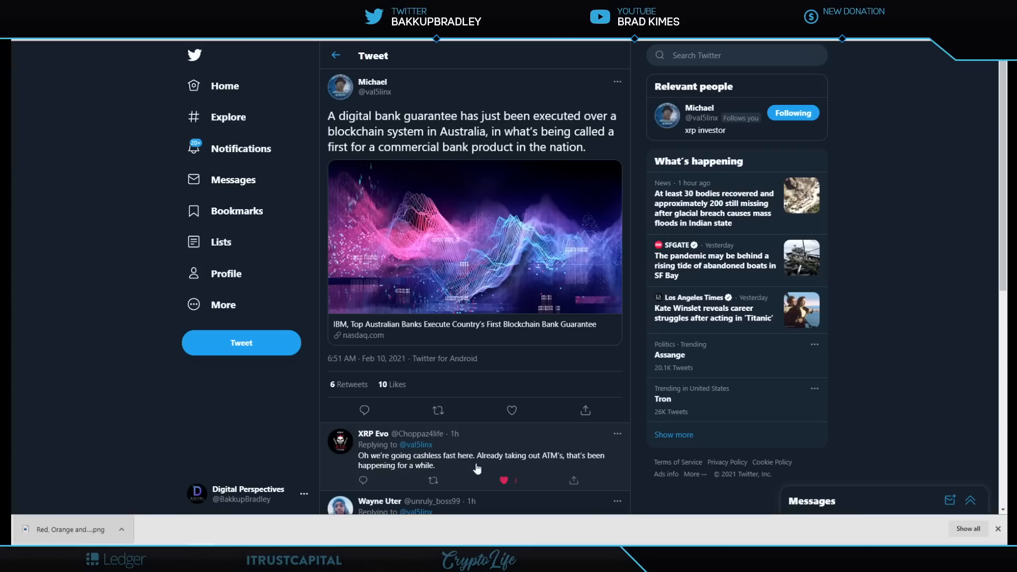
mouse_move(564, 440)
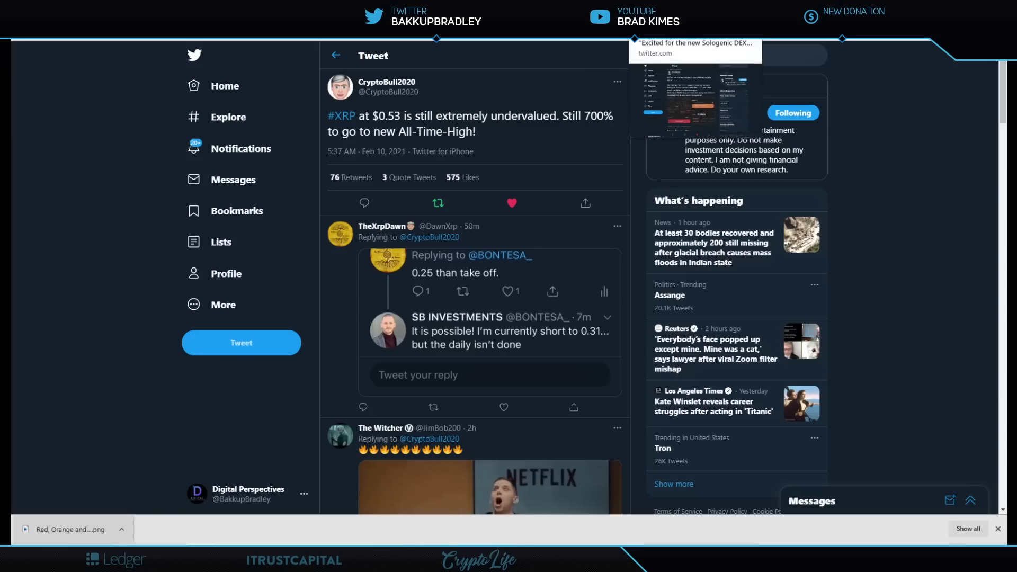
Step: Open Michael's retweet about Joseph Hall saying Ripple could win against the SEC
click(695, 98)
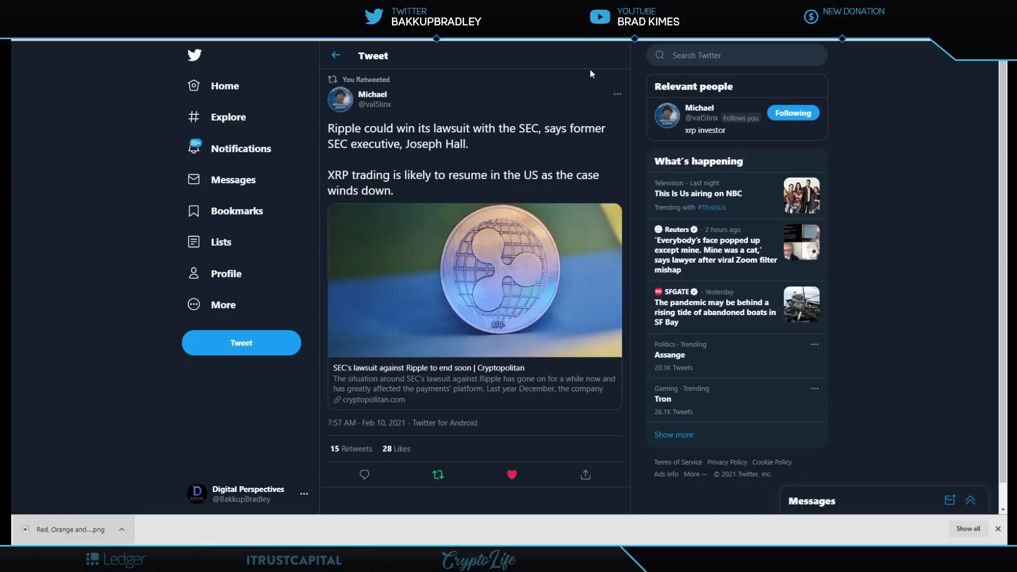
mouse_move(549, 87)
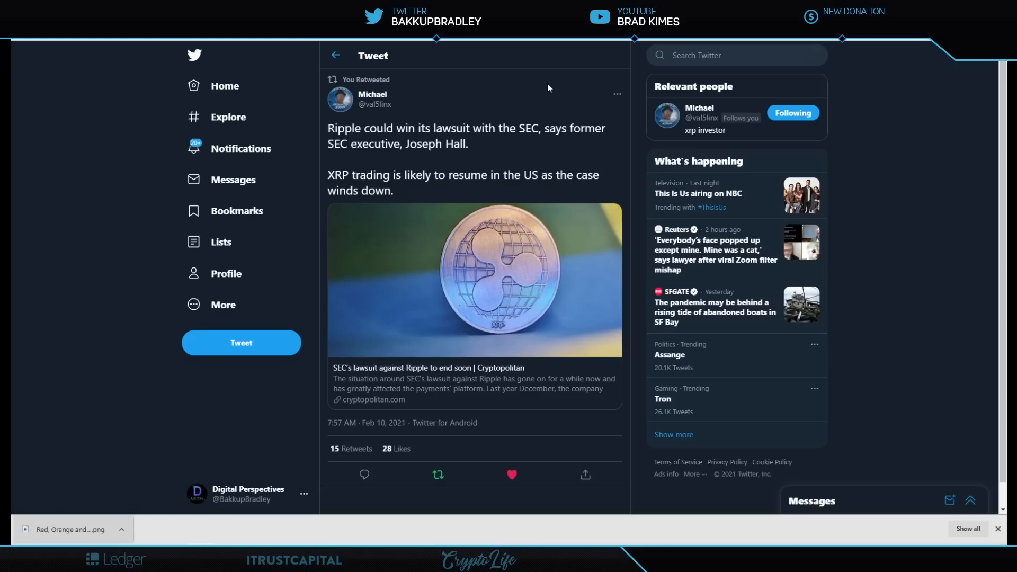
mouse_move(557, 91)
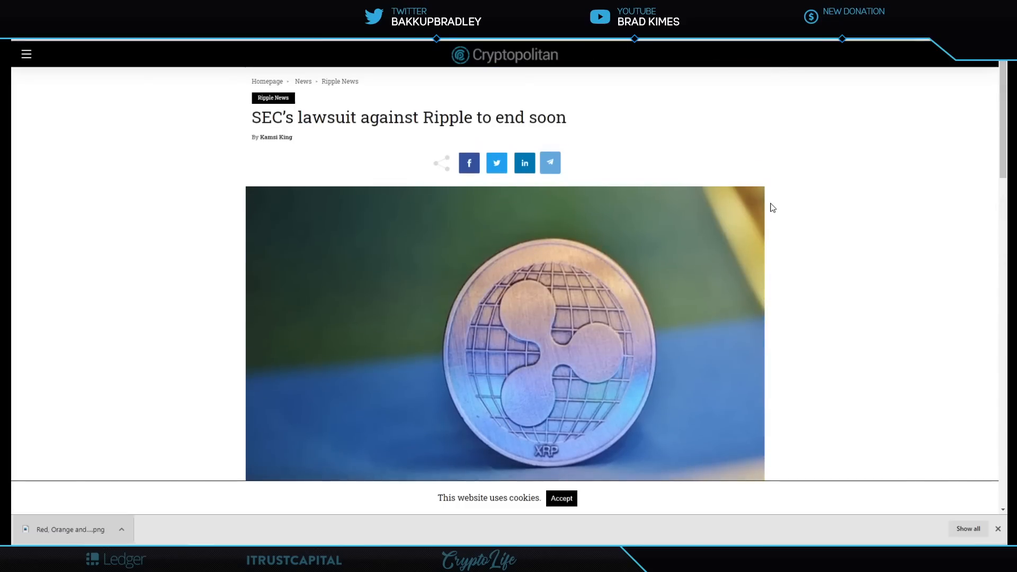
mouse_move(802, 159)
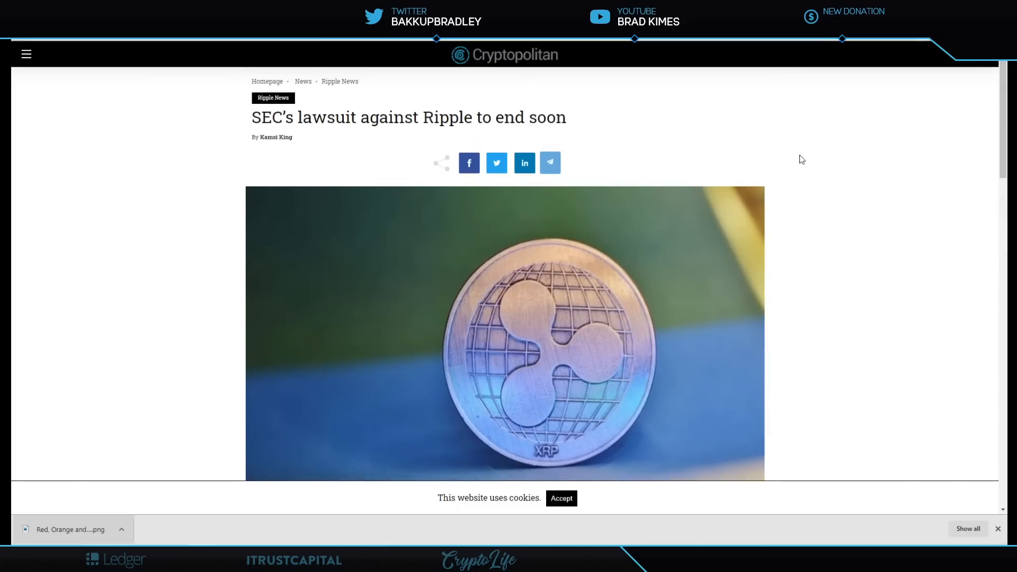
scroll(down, 3)
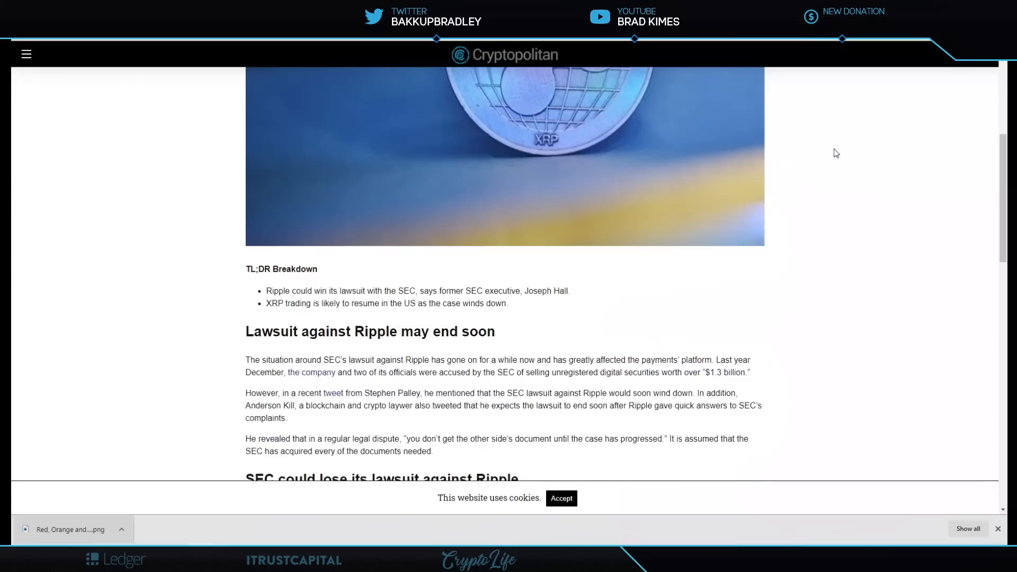
scroll(down, 3)
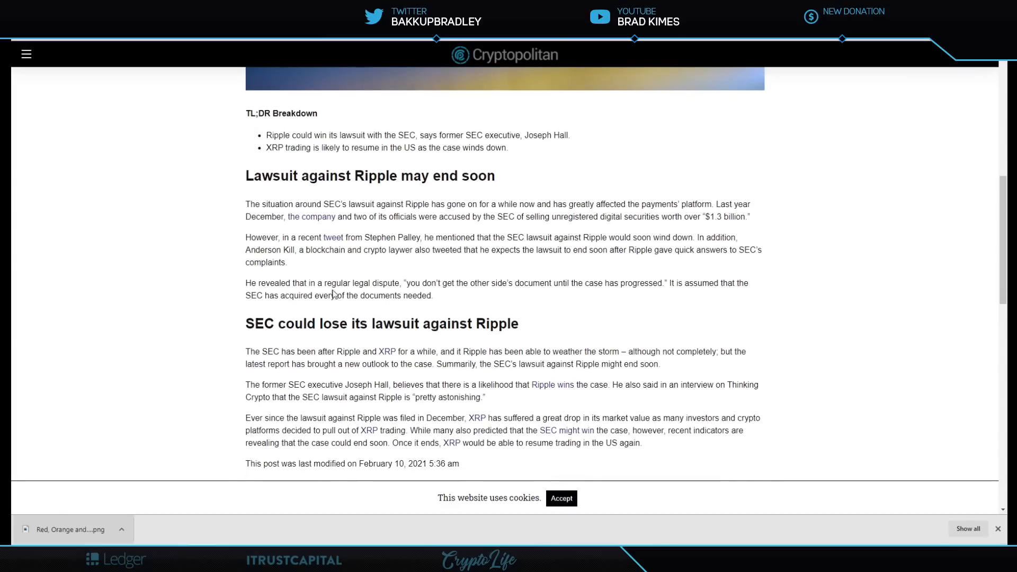
mouse_move(474, 299)
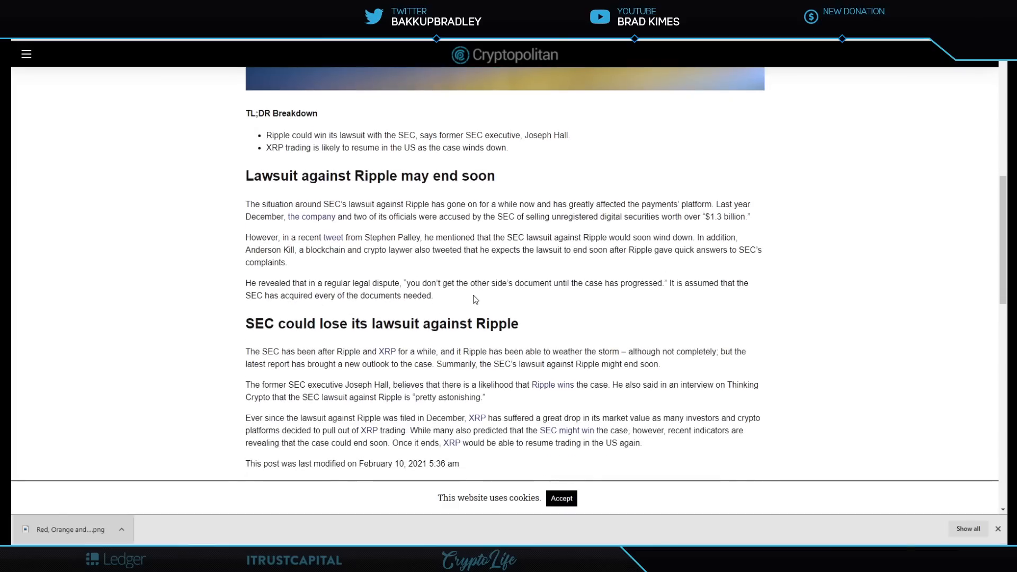
mouse_move(596, 302)
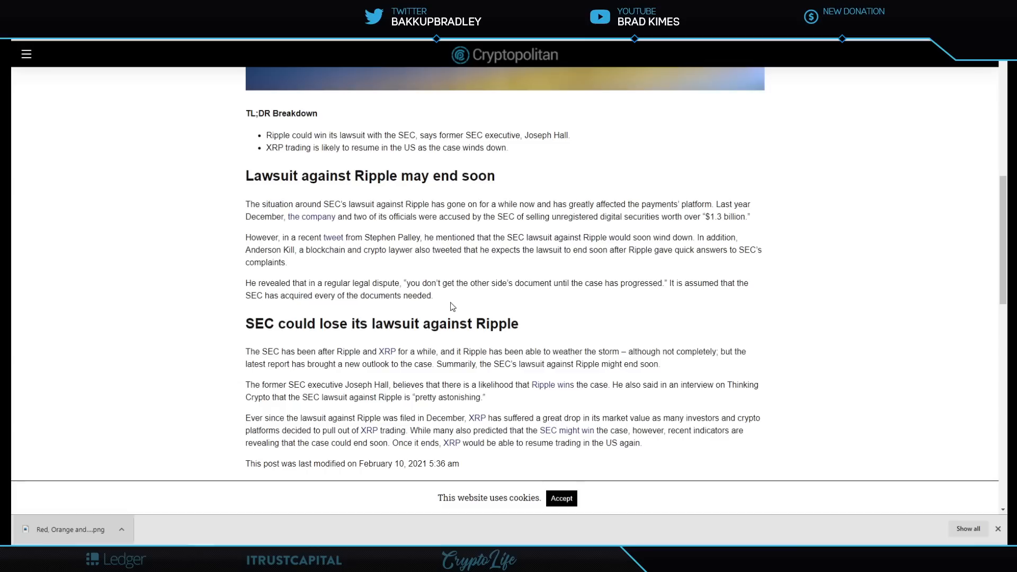
scroll(down, 3)
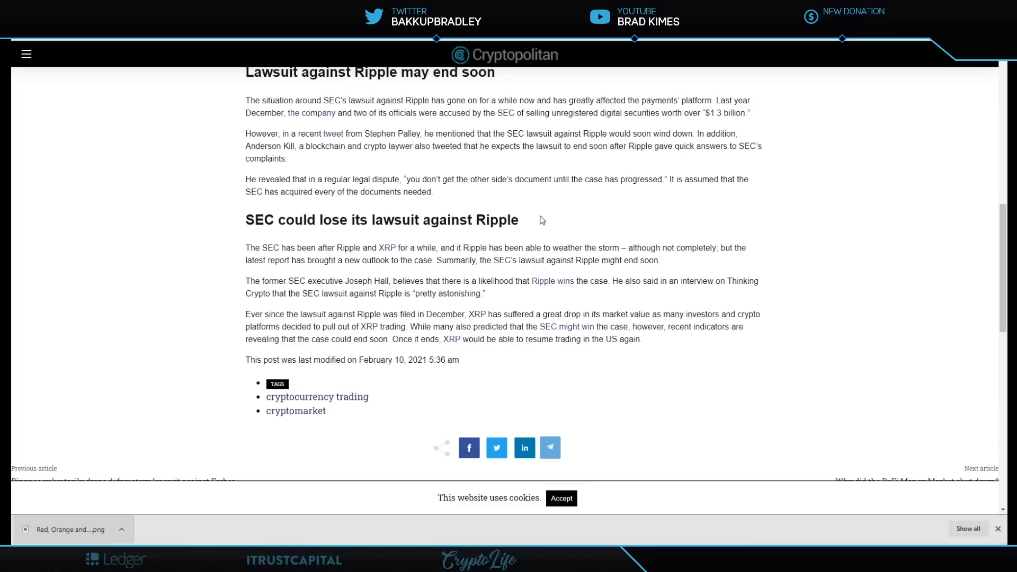
mouse_move(706, 260)
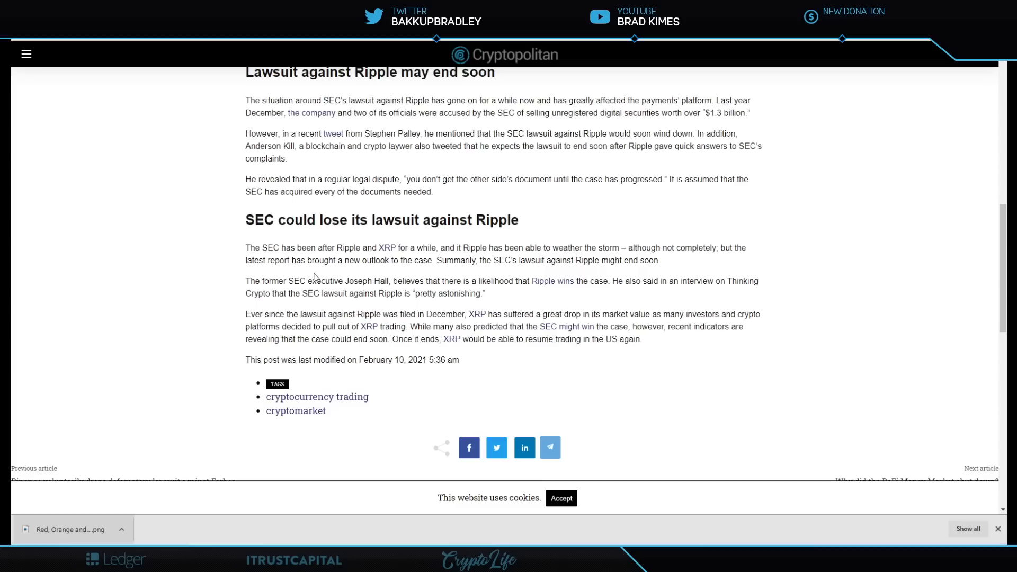
mouse_move(487, 277)
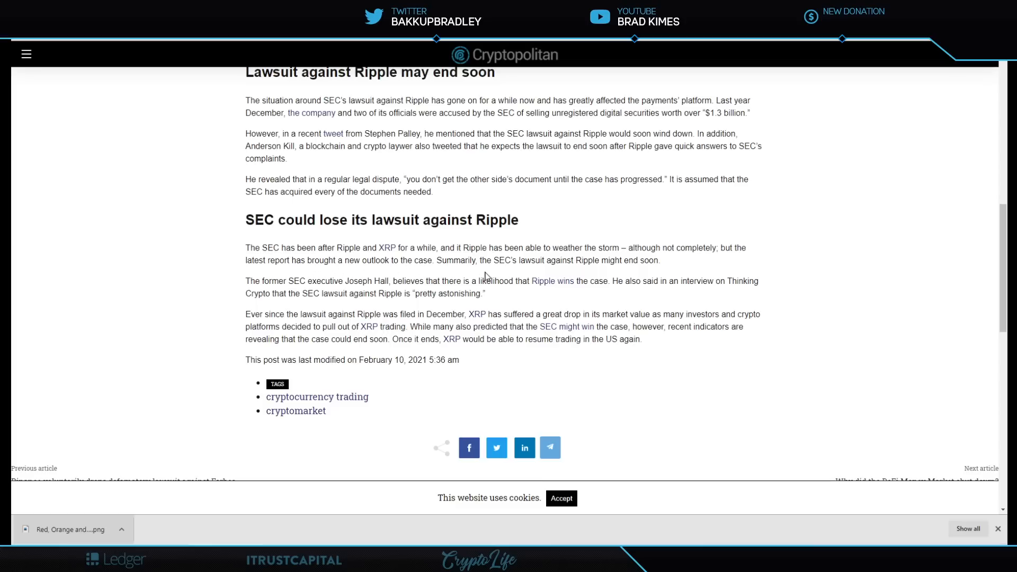
mouse_move(569, 274)
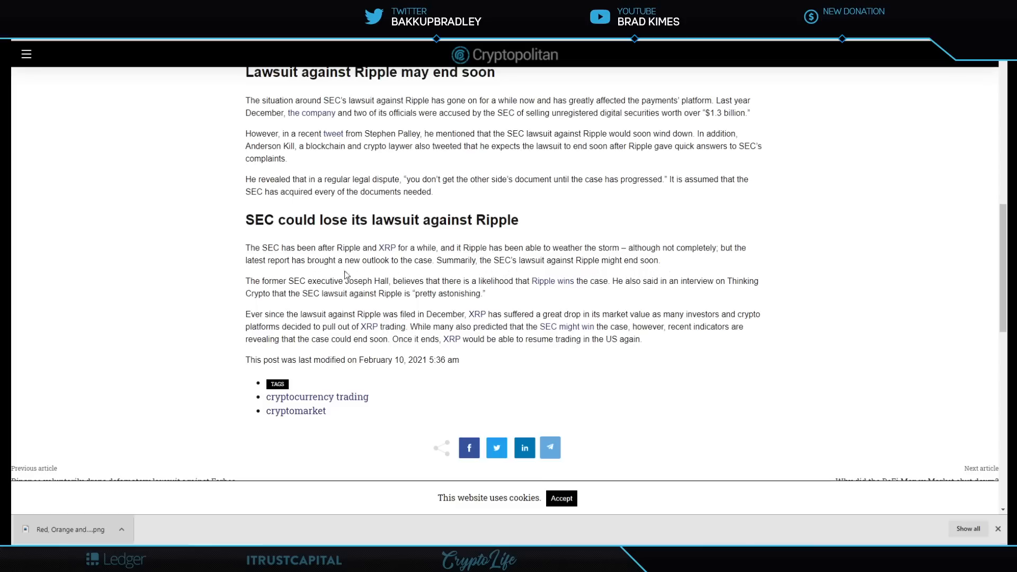
mouse_move(381, 291)
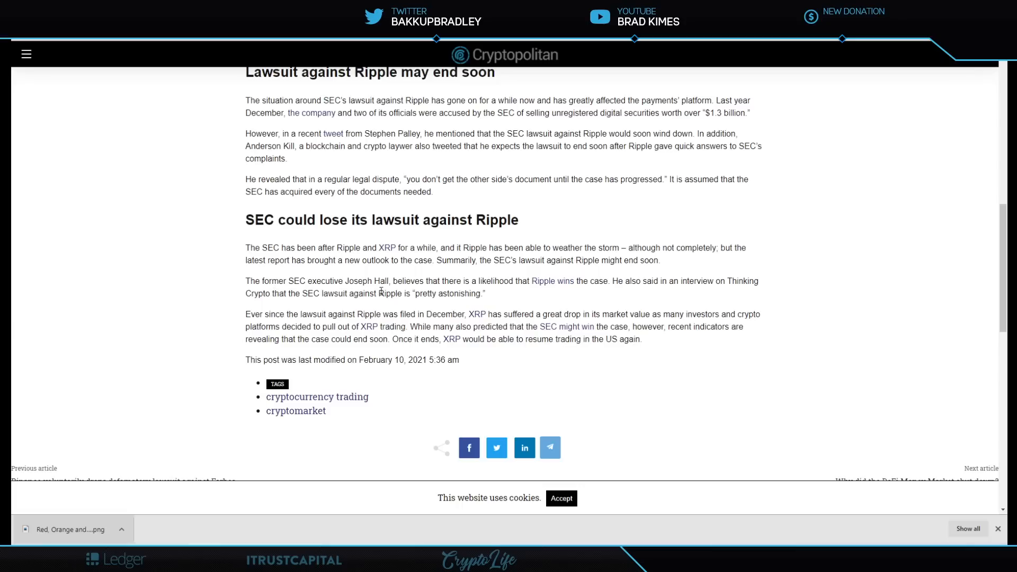
mouse_move(459, 290)
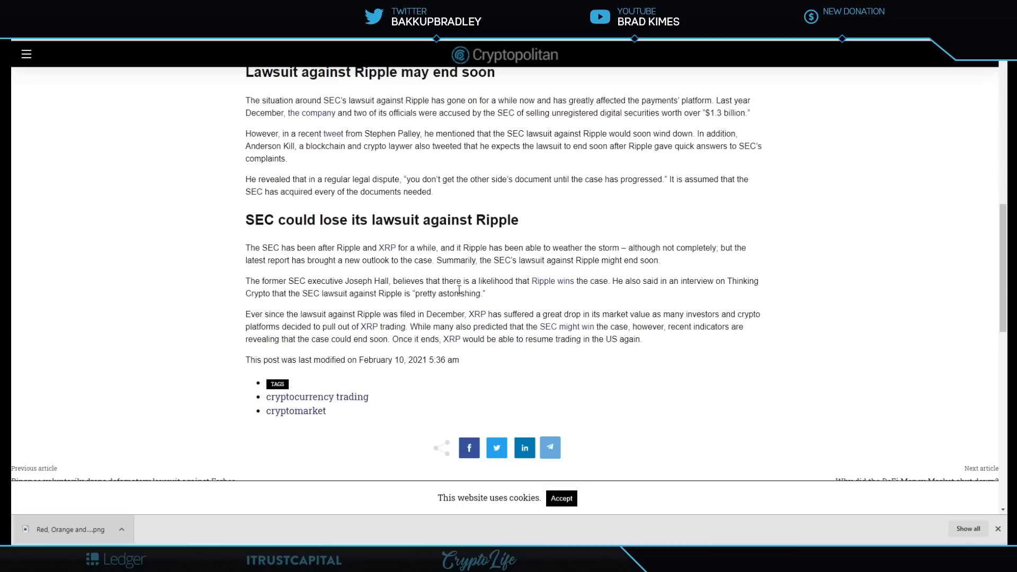
mouse_move(599, 284)
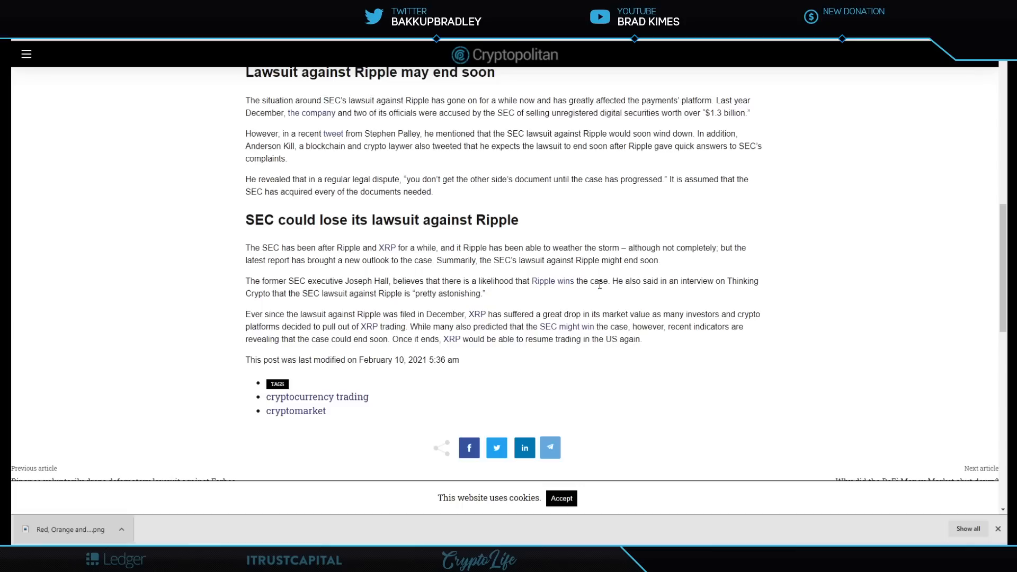
mouse_move(747, 282)
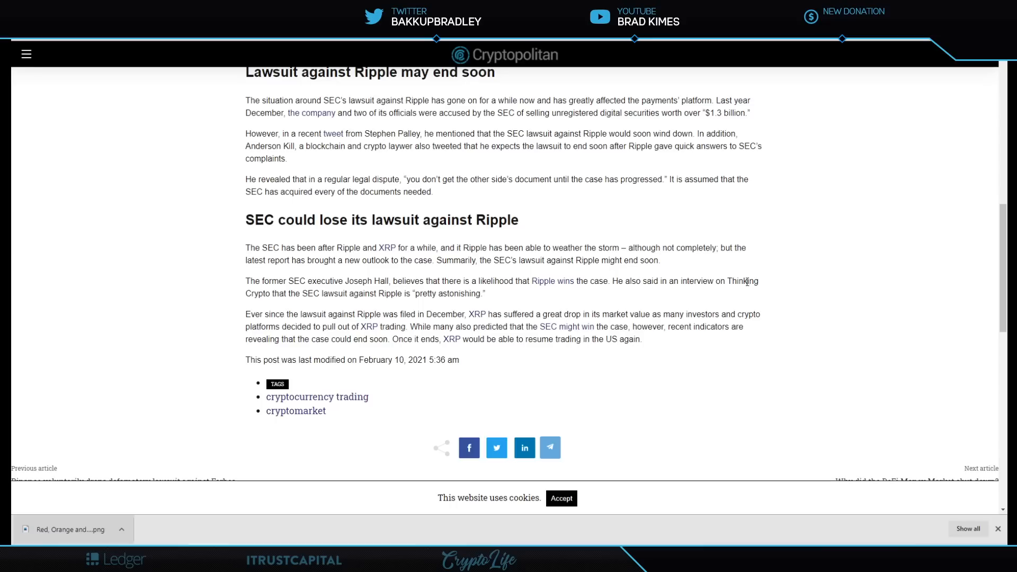
mouse_move(342, 299)
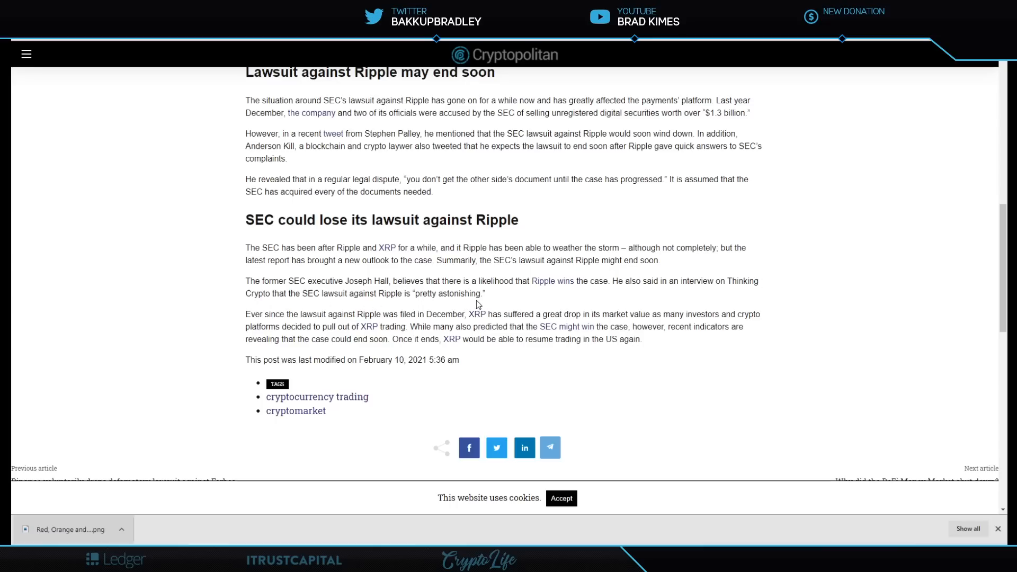
Step: Scroll to the article's tags, previous/next links and author Kamsi King
scroll(down, 3)
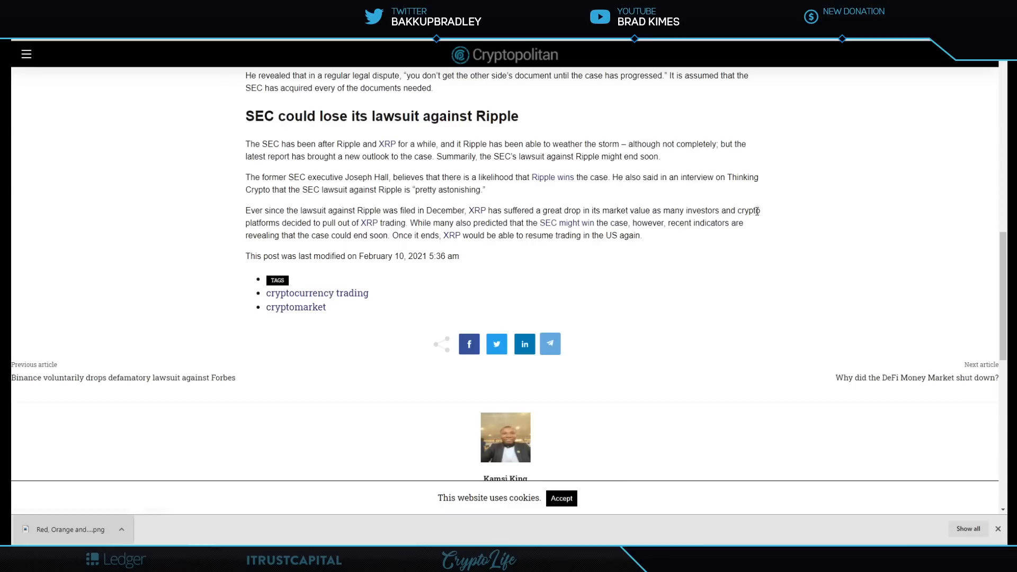
mouse_move(344, 234)
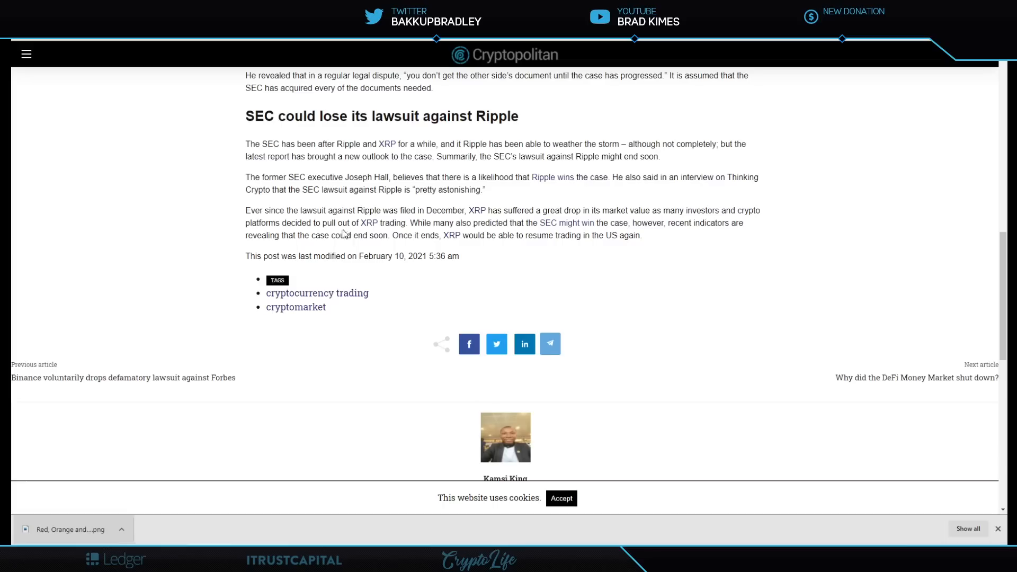
mouse_move(388, 233)
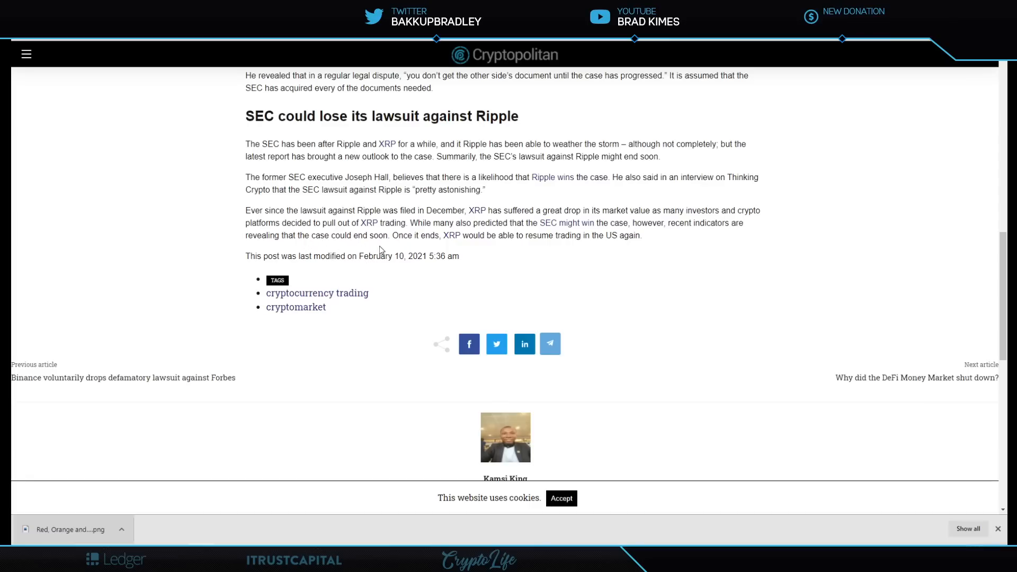
mouse_move(479, 254)
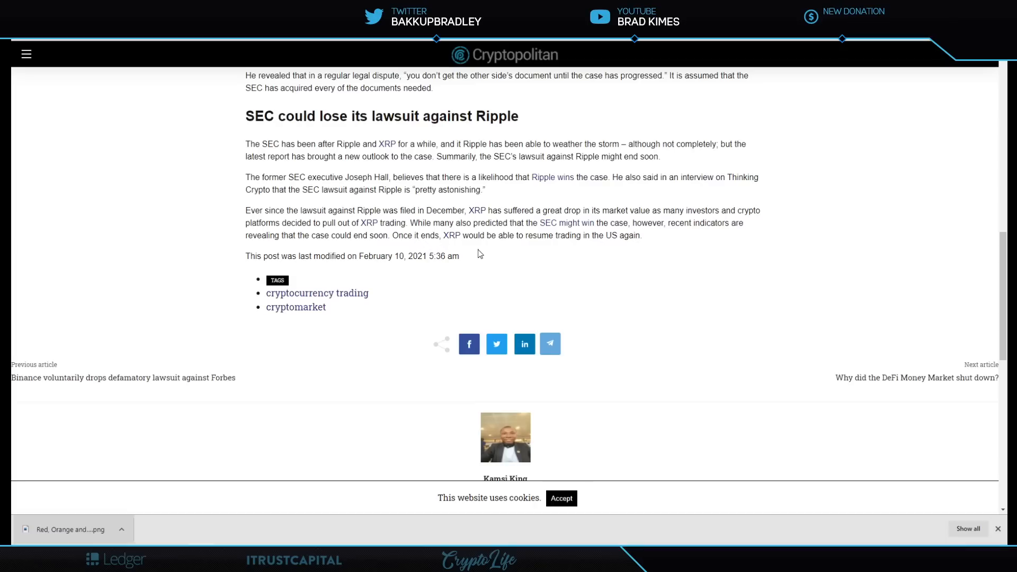
mouse_move(653, 249)
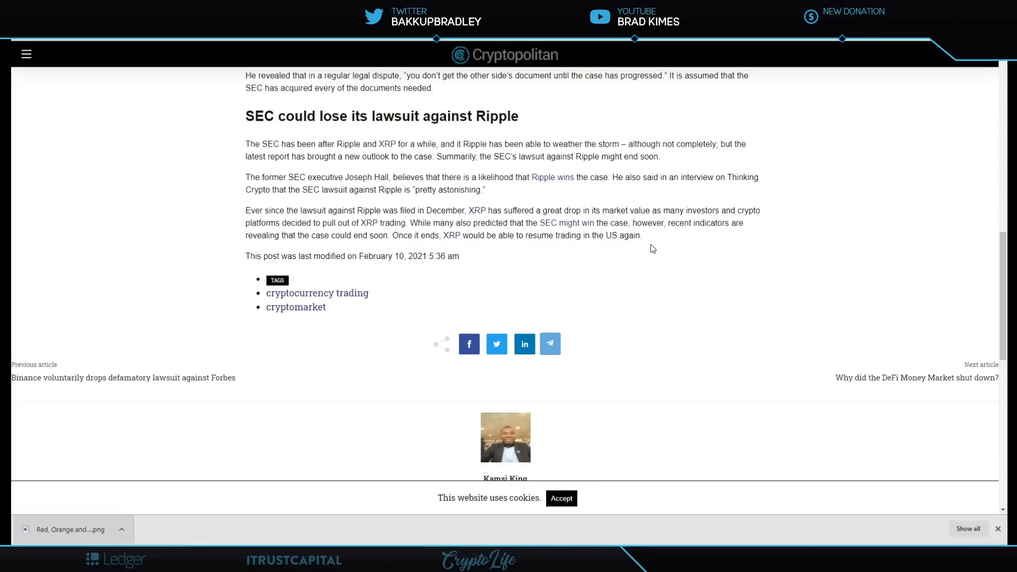